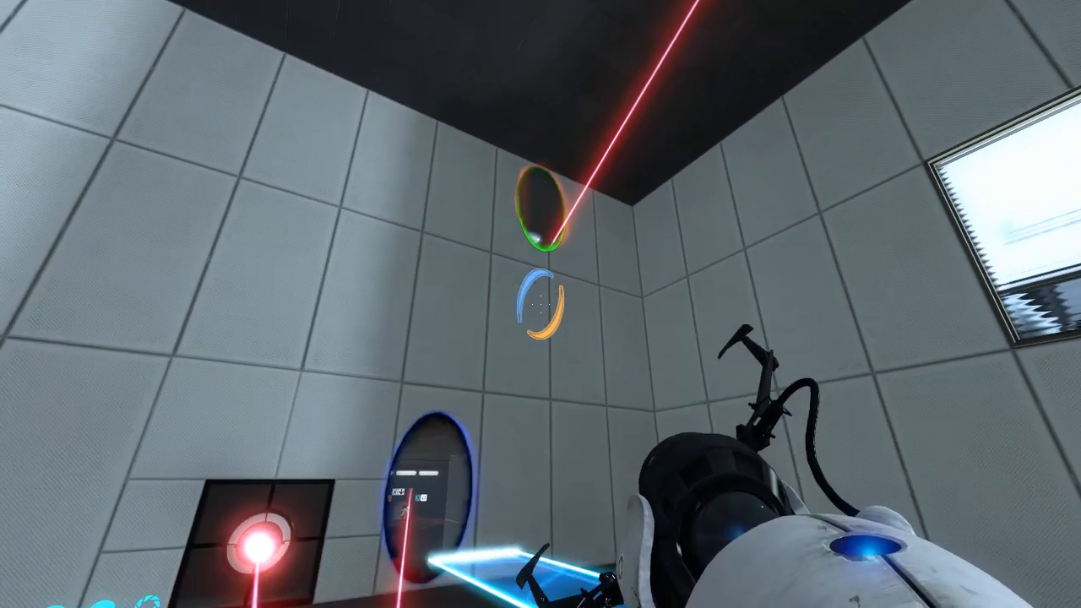
Fire a portal on the tiled wall so the laser passes through to the receiver below
left_click(540, 304)
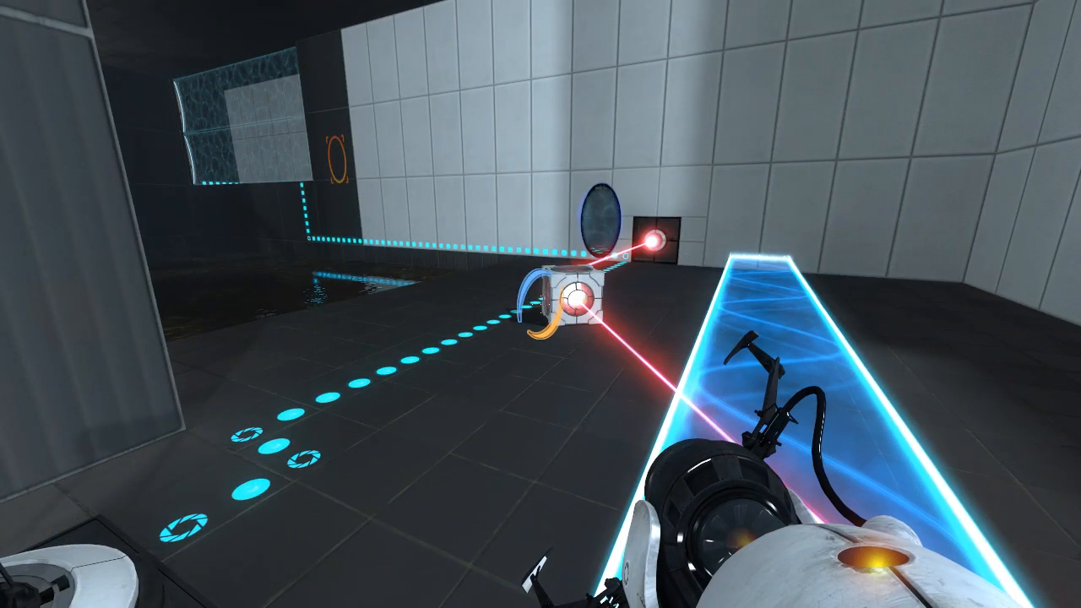
mouse_move(540, 304)
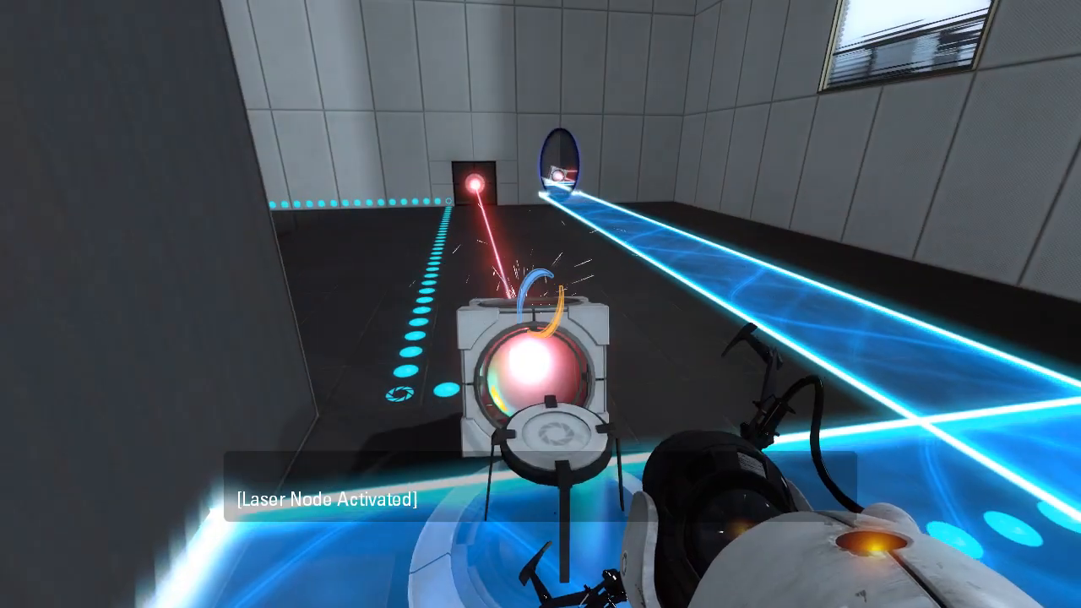
mouse_move(540, 304)
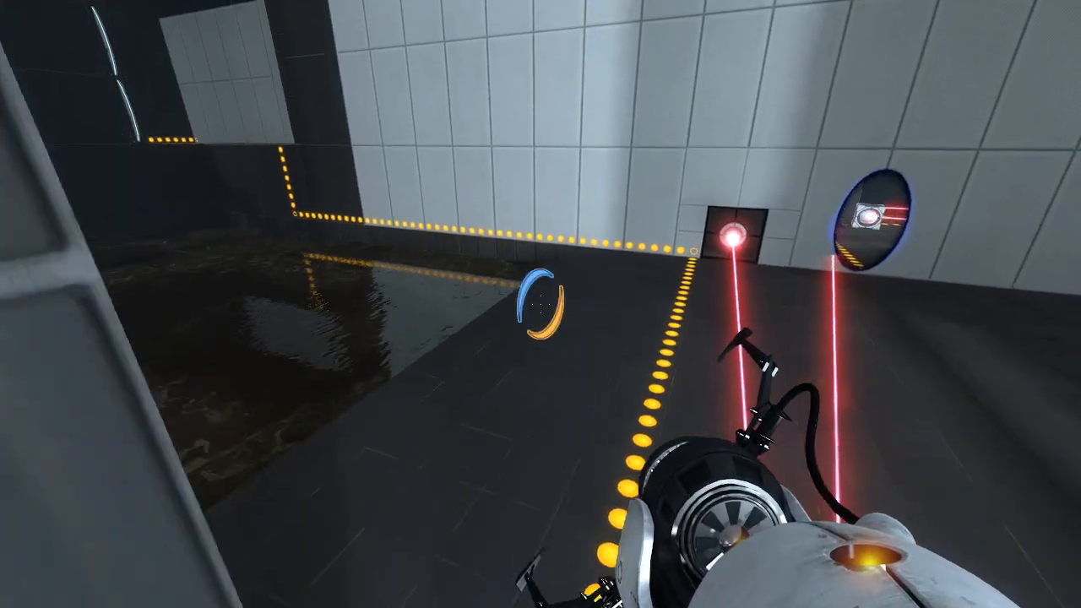
mouse_move(540, 304)
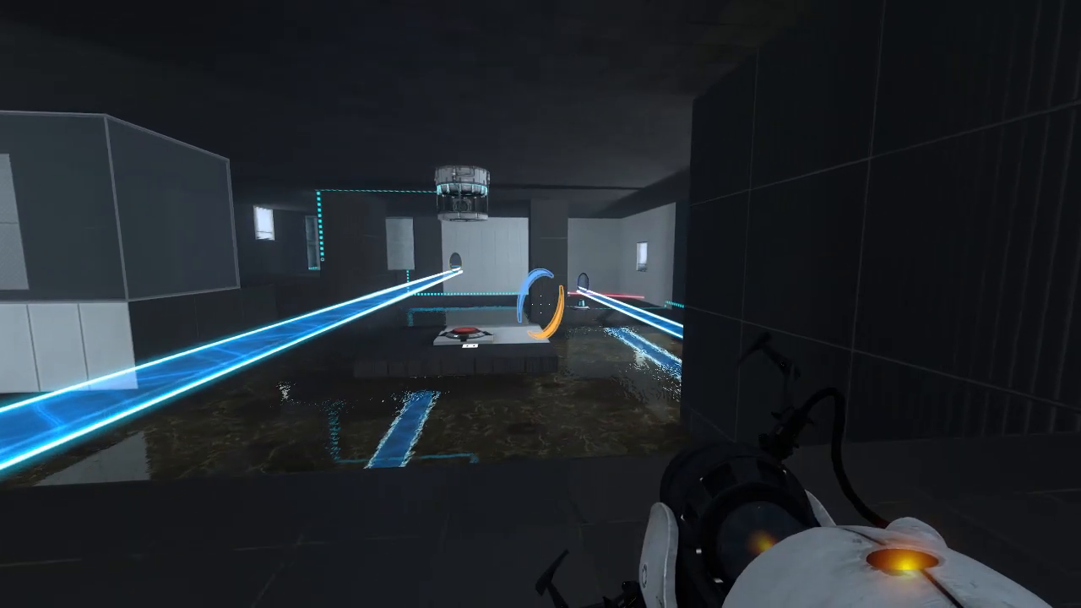
mouse_move(541, 303)
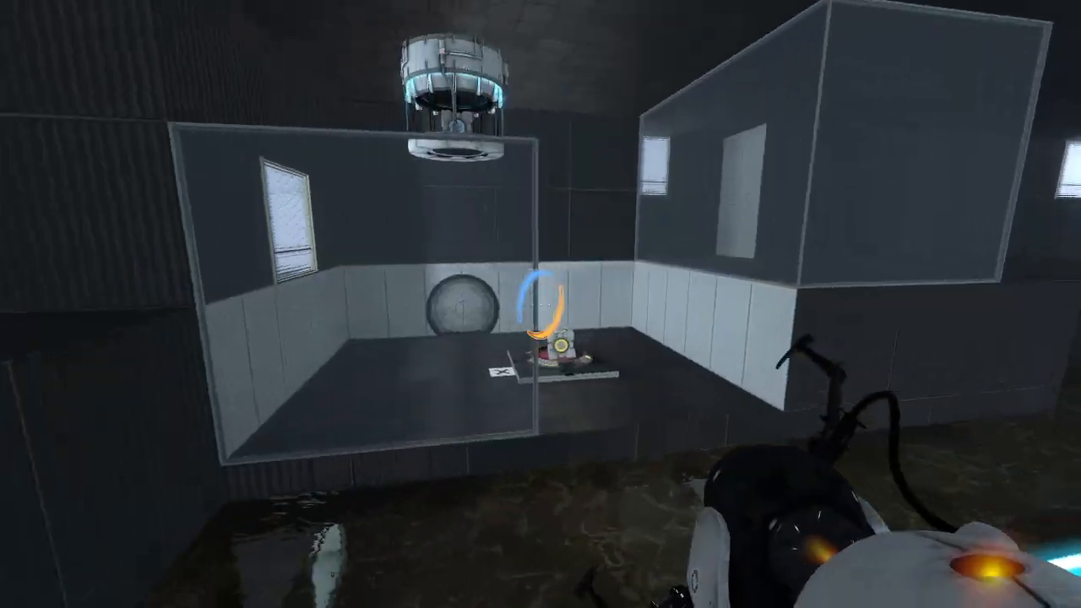
mouse_move(540, 304)
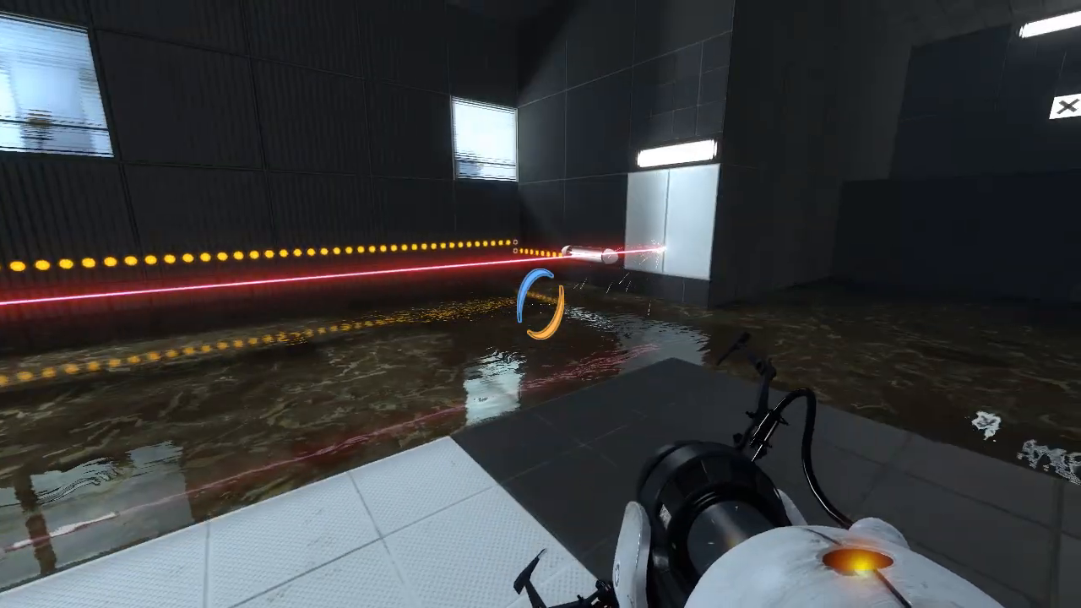
left_click(541, 304)
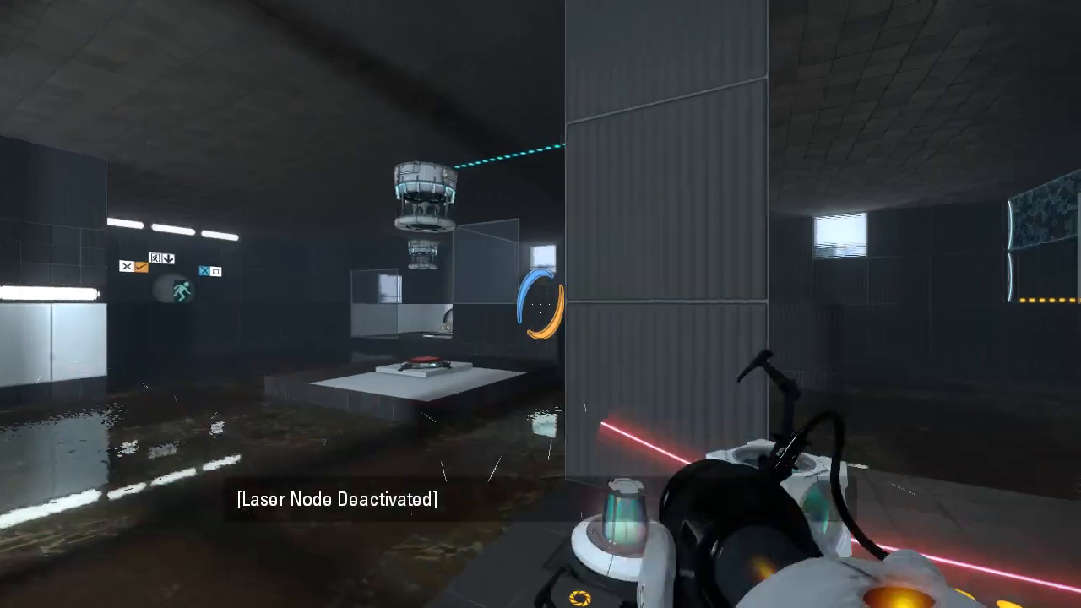
mouse_move(540, 304)
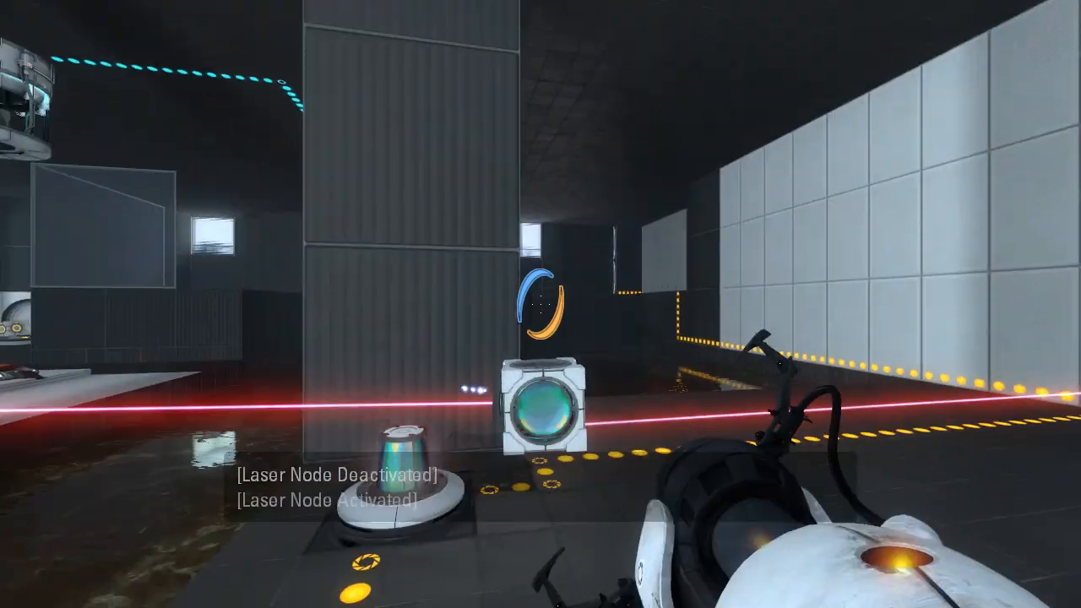
mouse_move(540, 304)
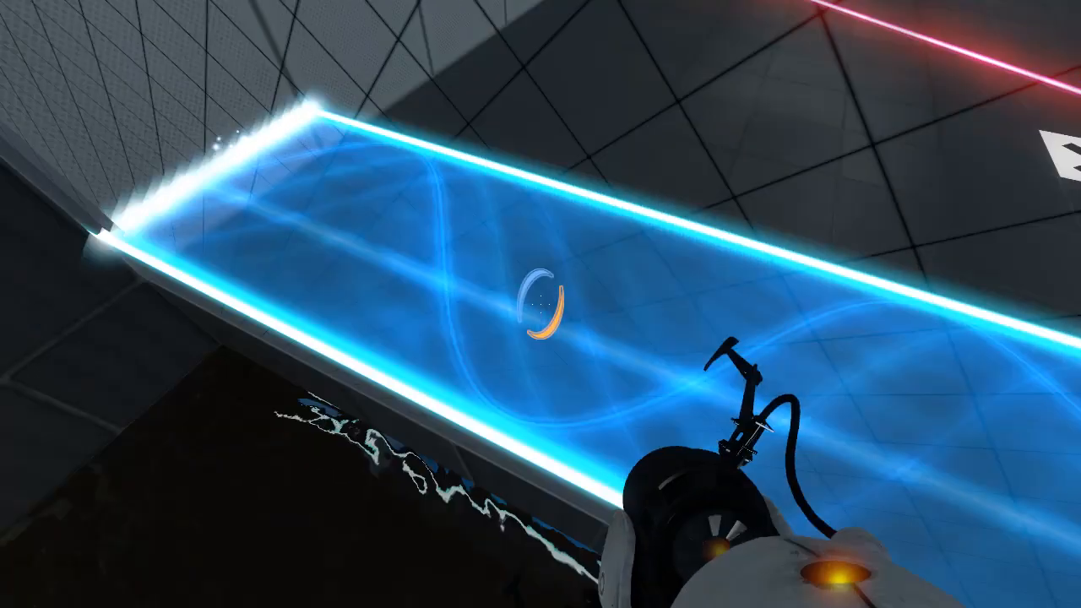
Place the orange portal on the white wall panels near the searching turret
right_click(541, 304)
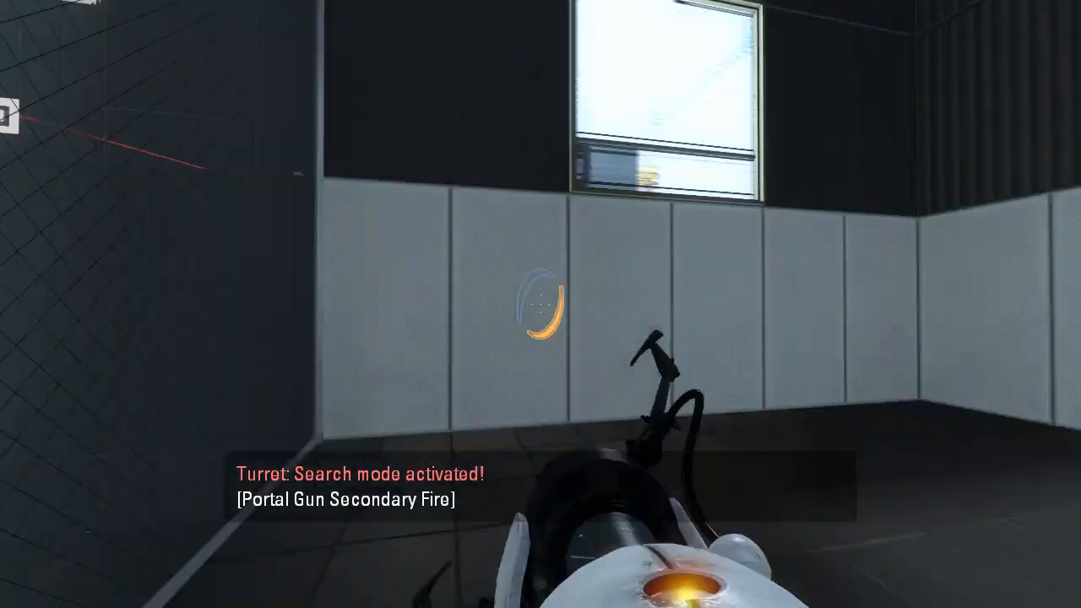
left_click(540, 304)
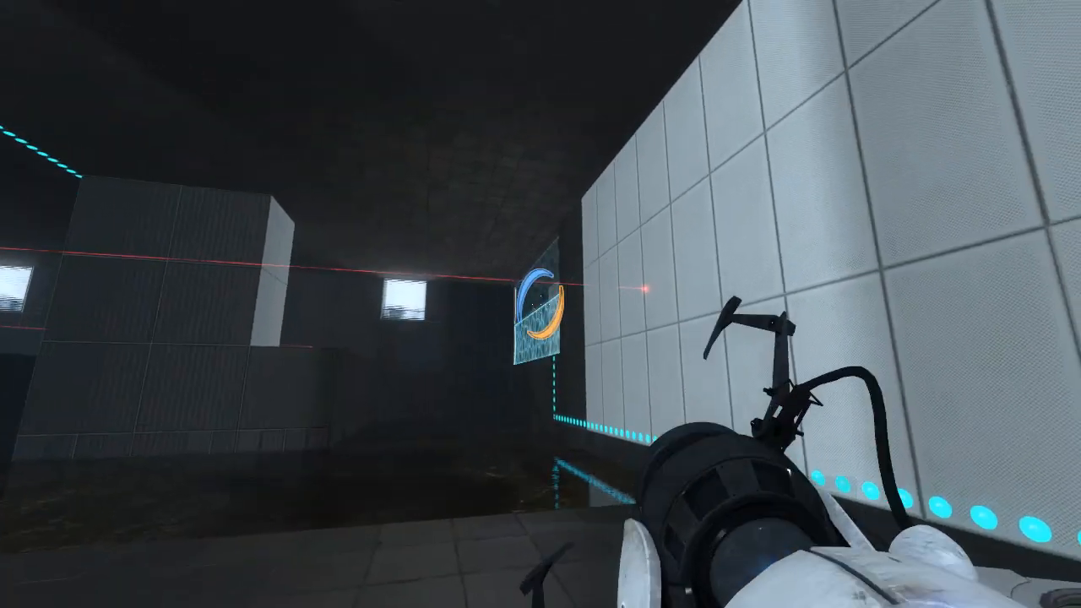
Re-place the orange portal and pick up the redirection cube beside the button
left_click(541, 304)
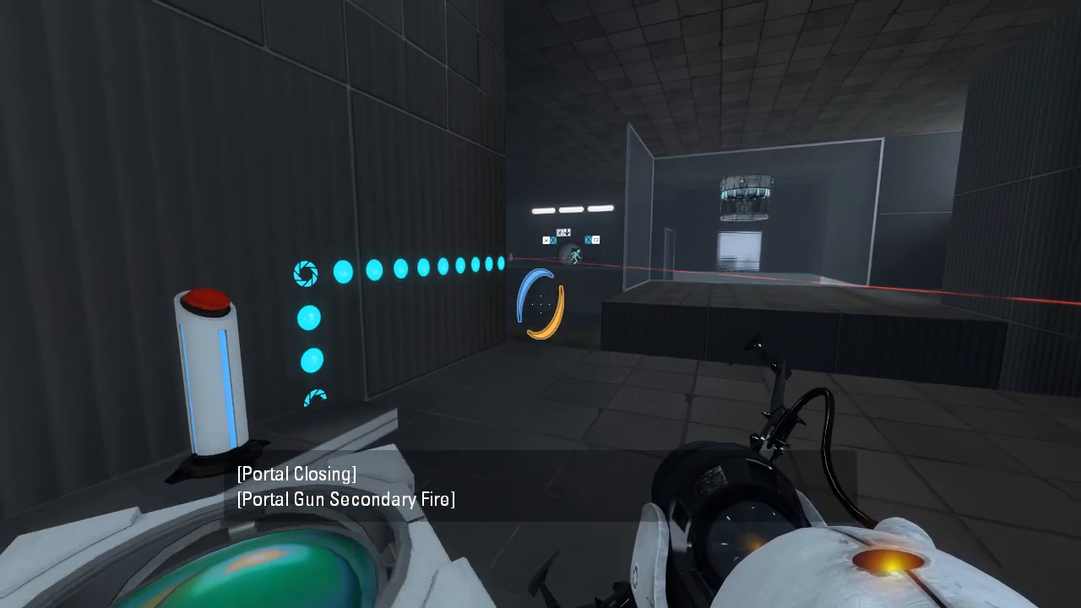
left_click(540, 304)
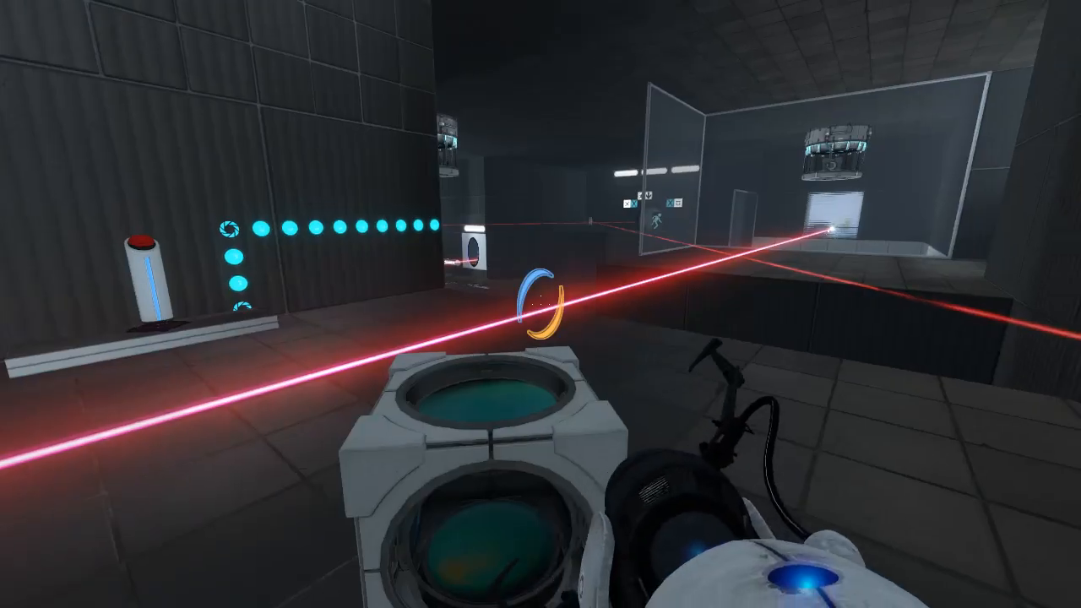
left_click(540, 304)
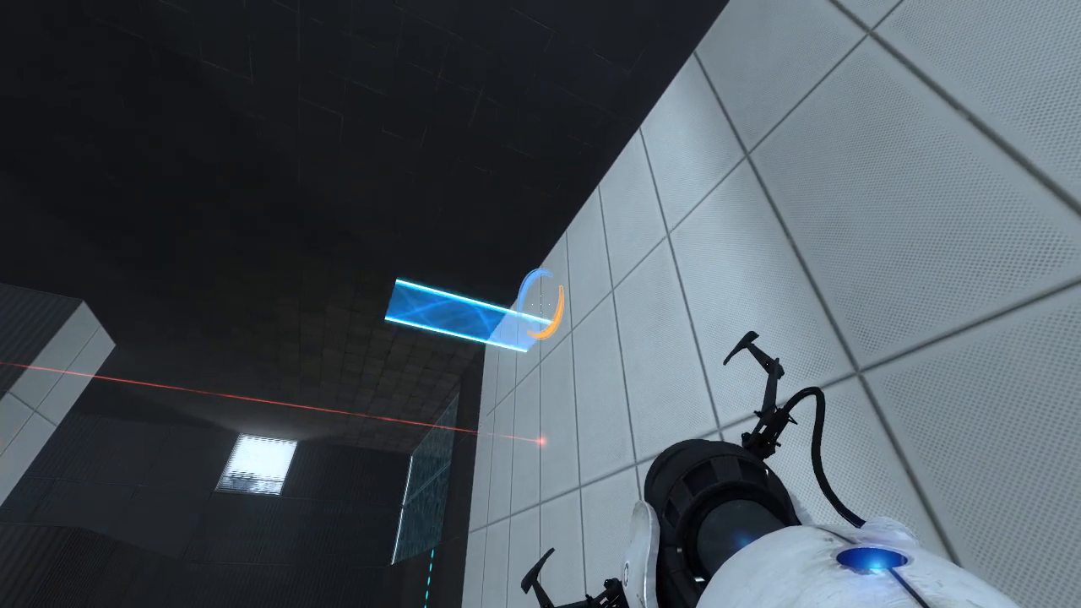
Place a portal high on the white wall so the light bridge projects from it
left_click(541, 304)
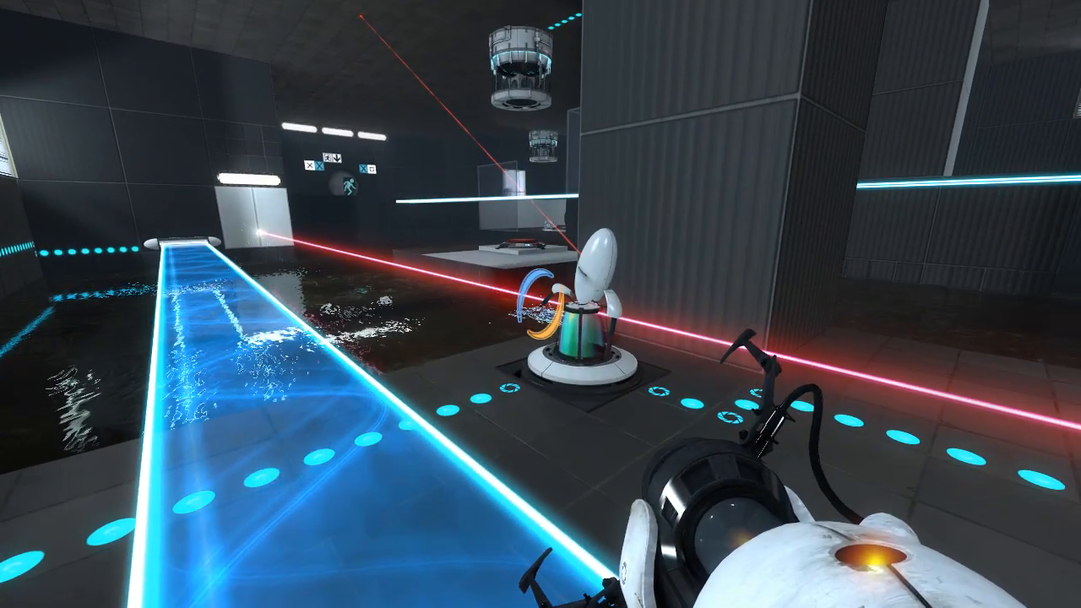
mouse_move(540, 304)
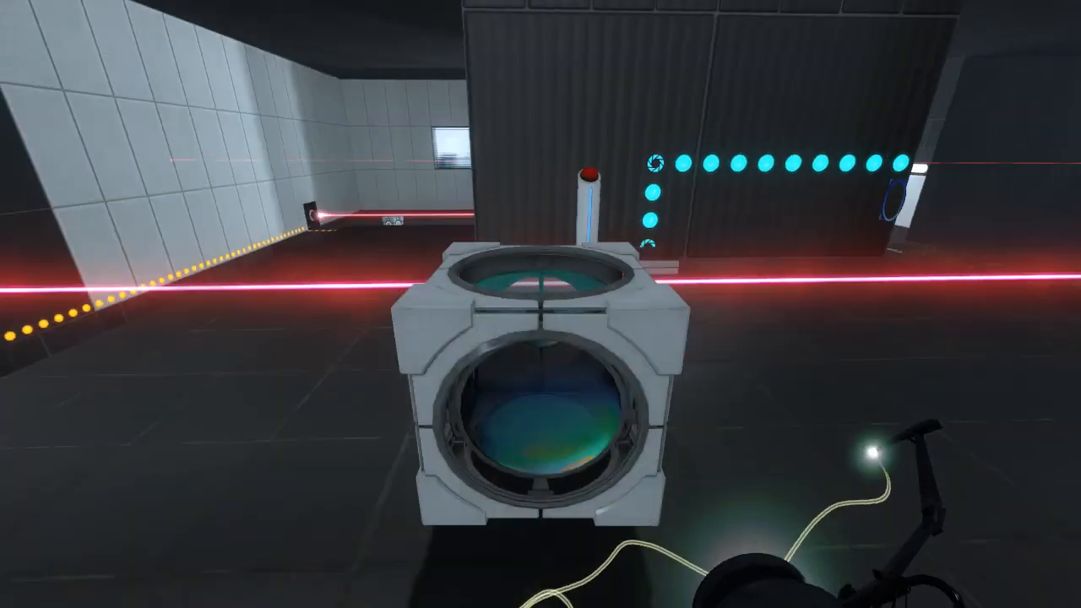
Grab the redirection cube and carry it into the laser beam beside the light bridge
left_click(540, 304)
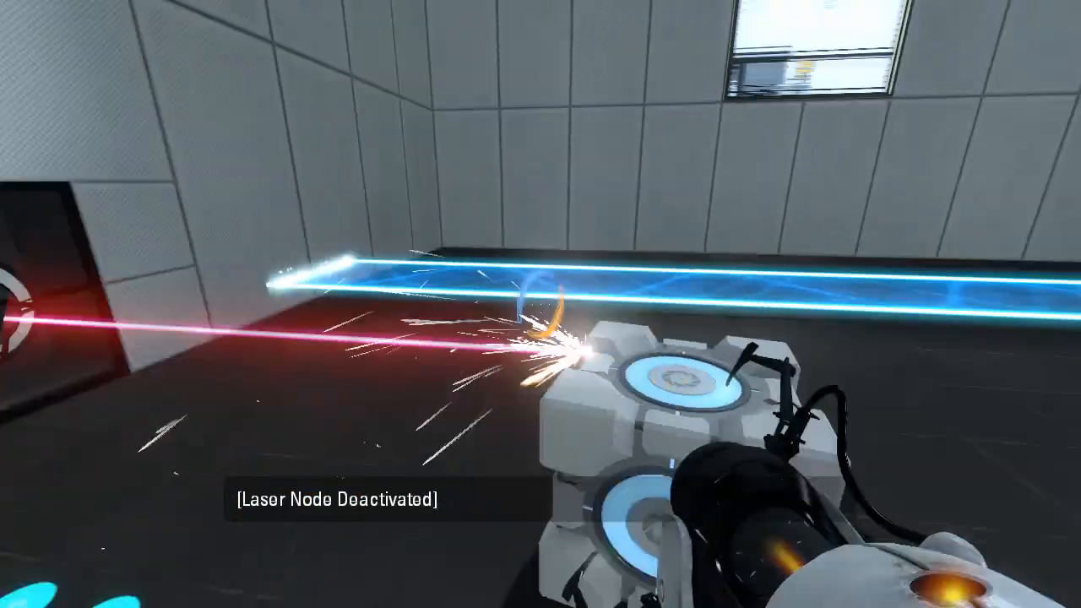
left_click(540, 304)
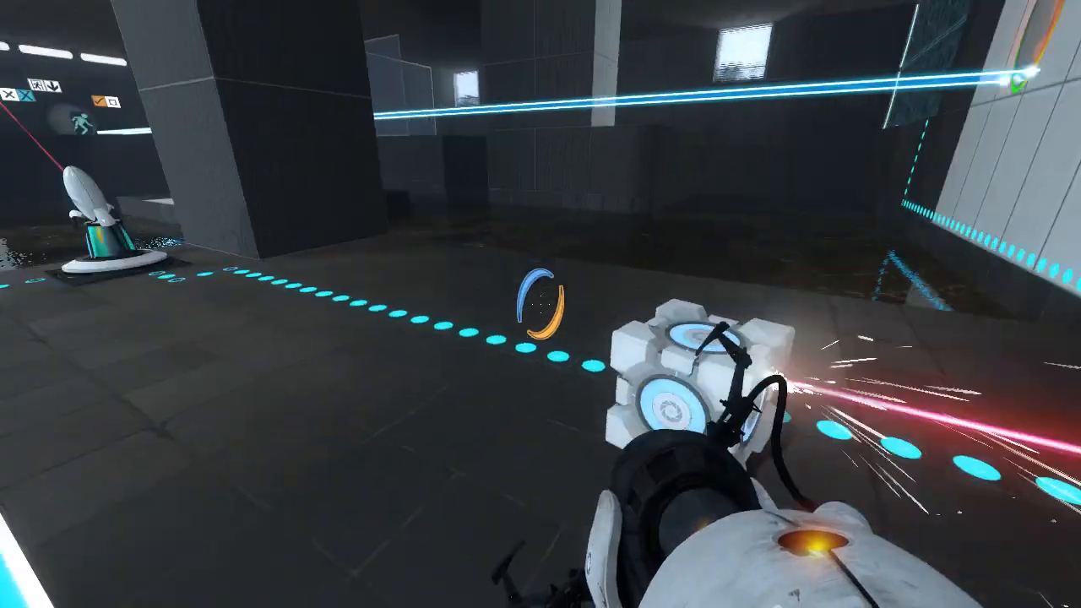
mouse_move(540, 304)
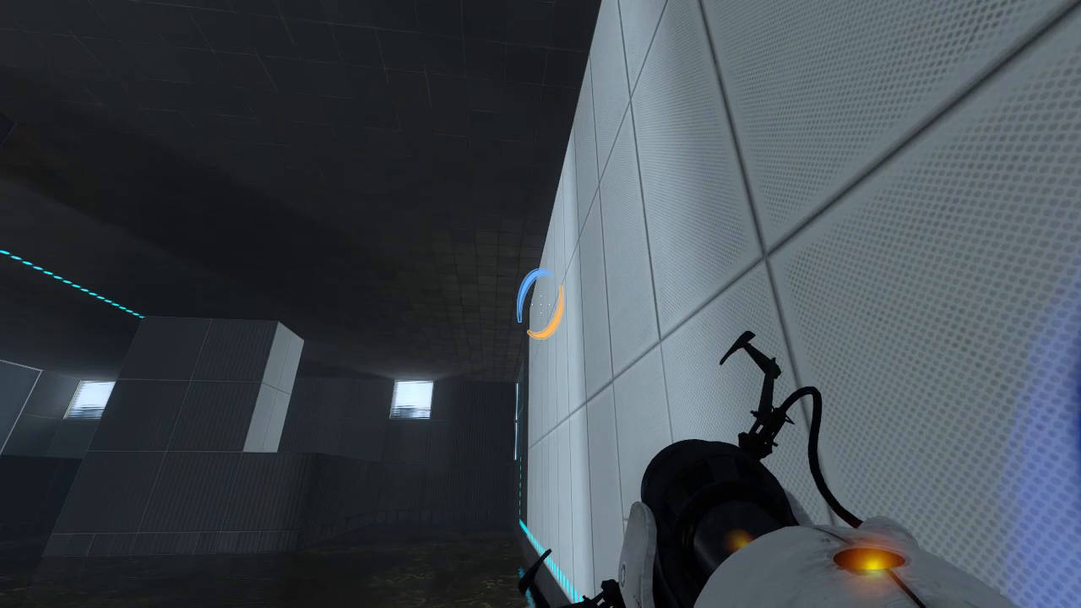
Fire a portal to send the light bridge across the chamber near the red laser
left_click(541, 304)
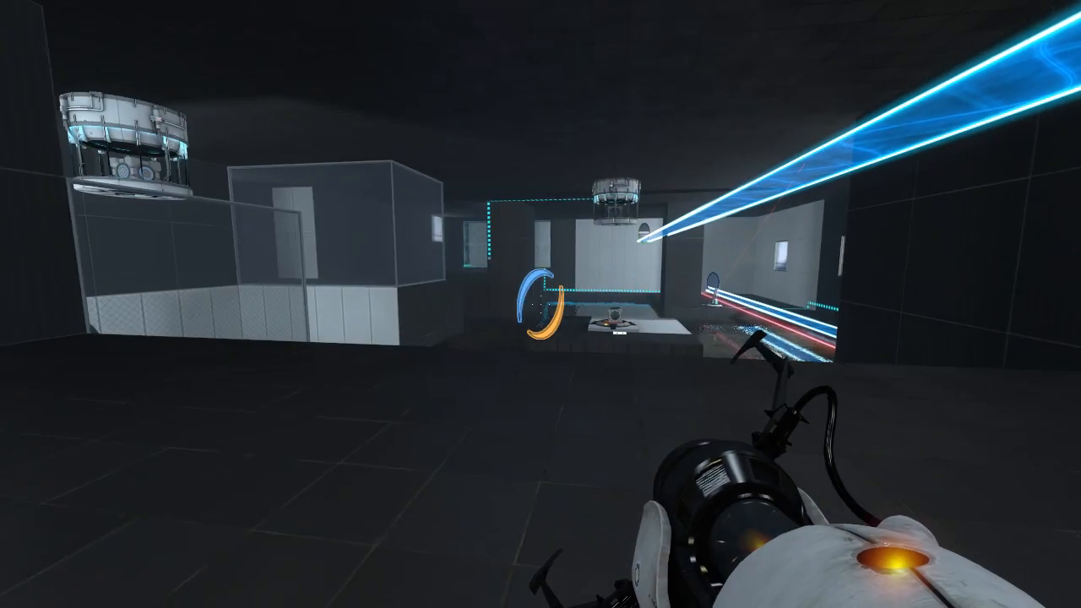
mouse_move(540, 304)
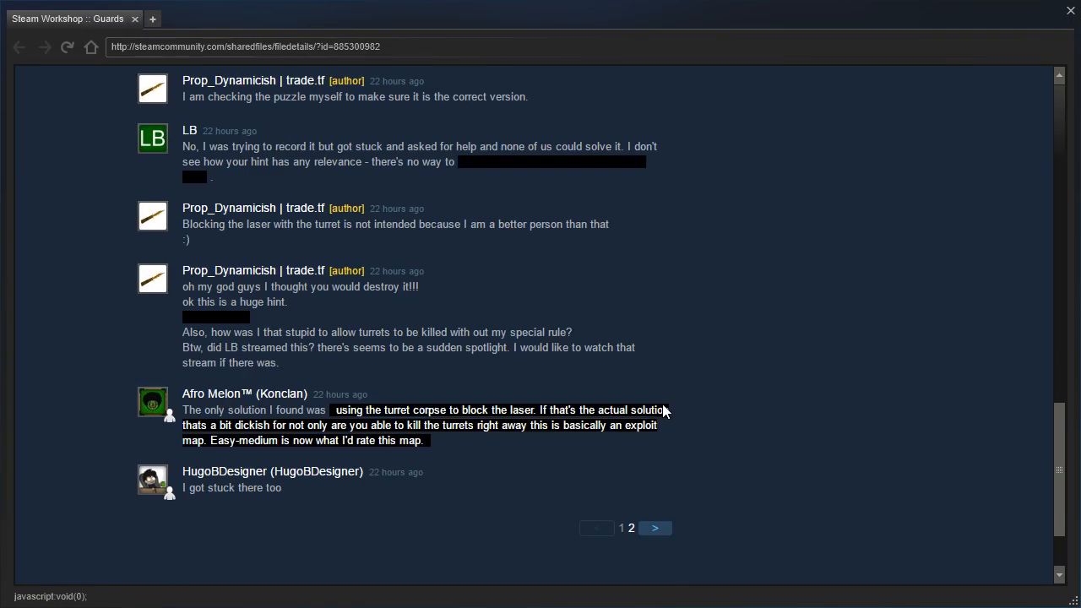
Scroll up the Guards comments to the author's reply with the fixed-version link
scroll("up", 3)
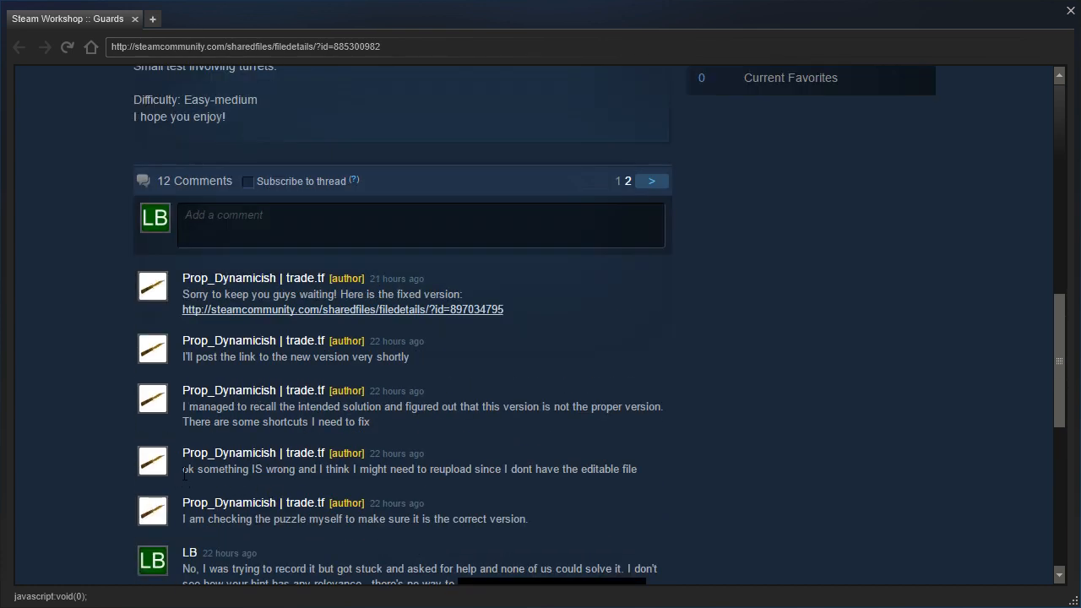
left_click_drag(196, 470, 430, 470)
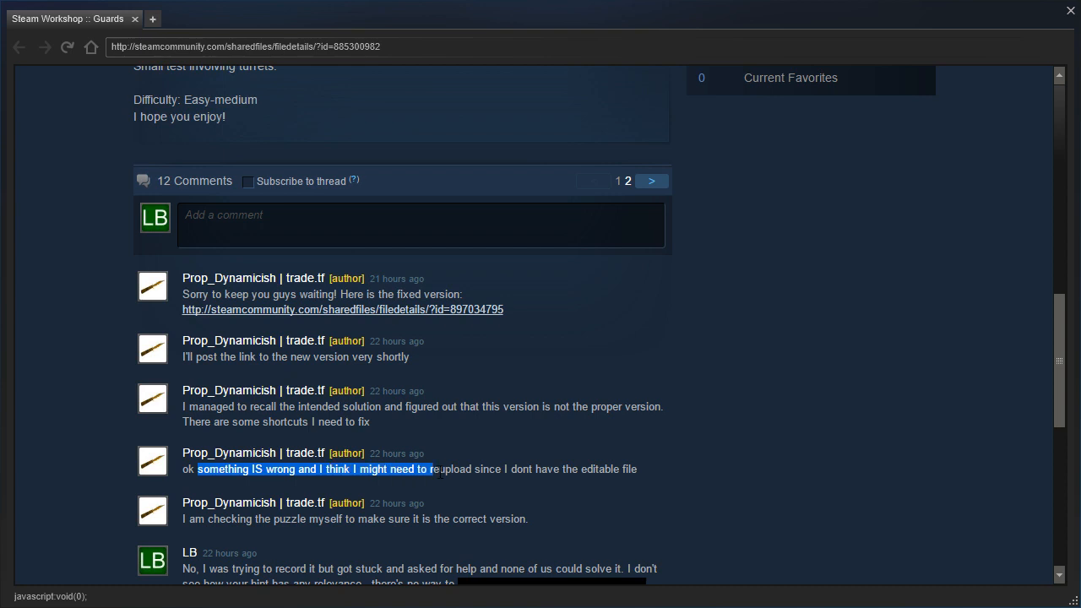
left_click(763, 439)
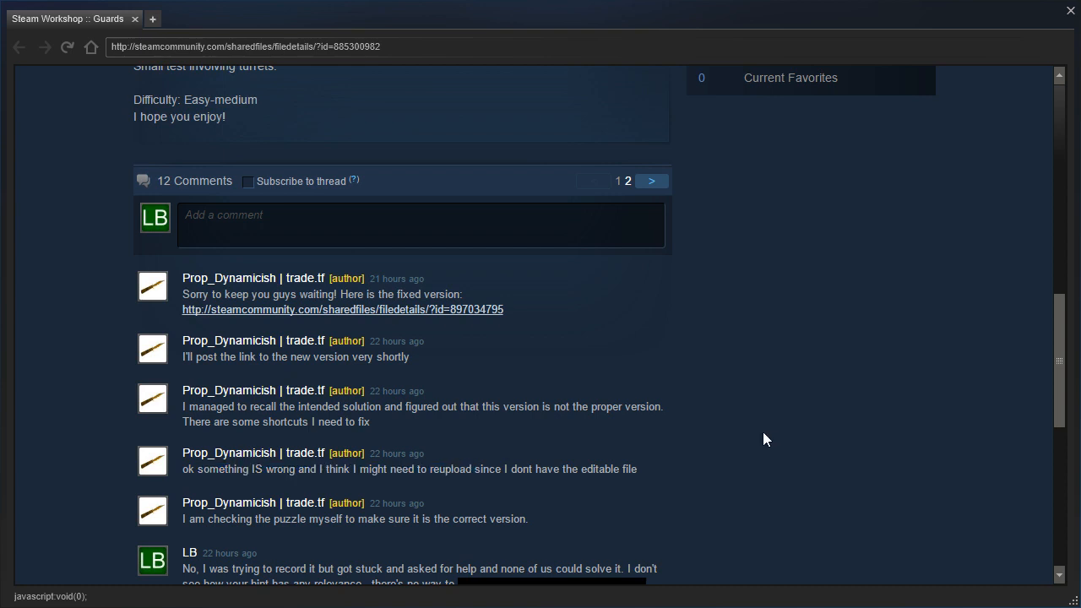
mouse_move(480, 321)
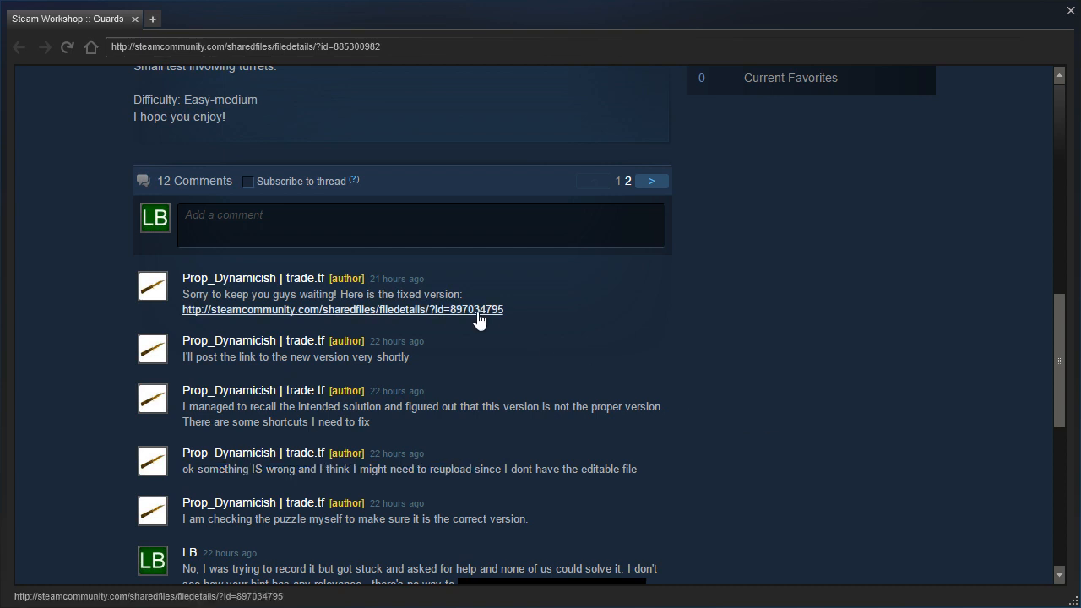
View the subscribed Guards - fix workshop page, then return to the Portal 2 pause menu
left_click(342, 309)
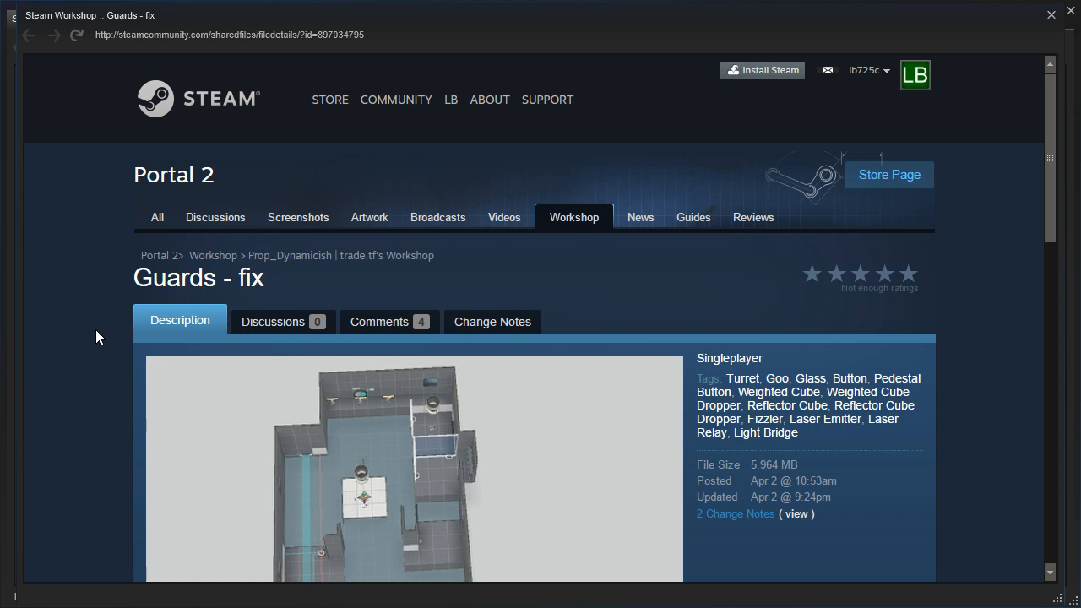
scroll("down", 3)
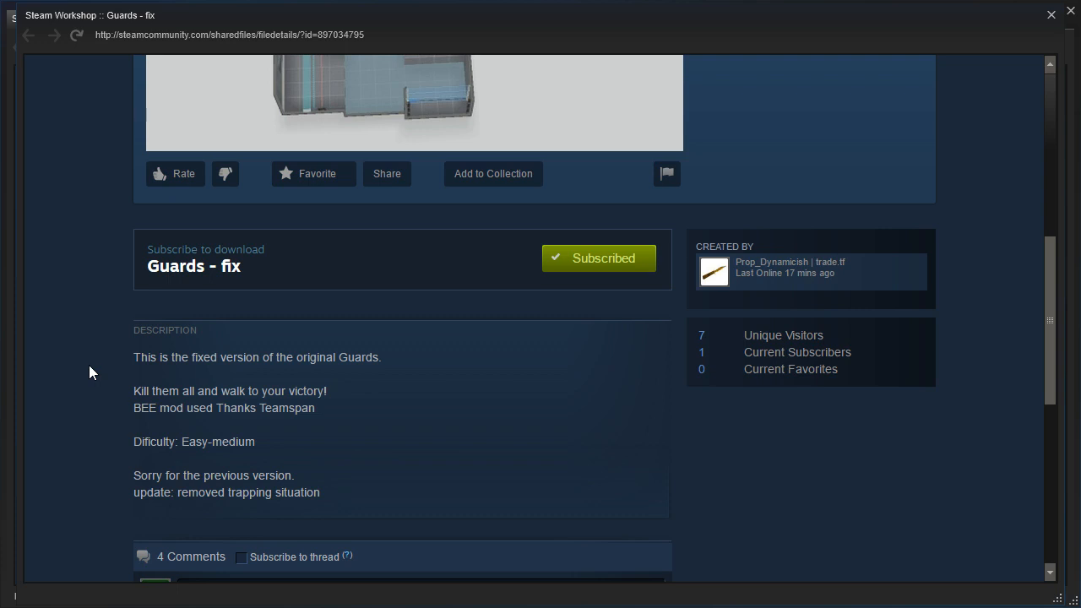
mouse_move(93, 365)
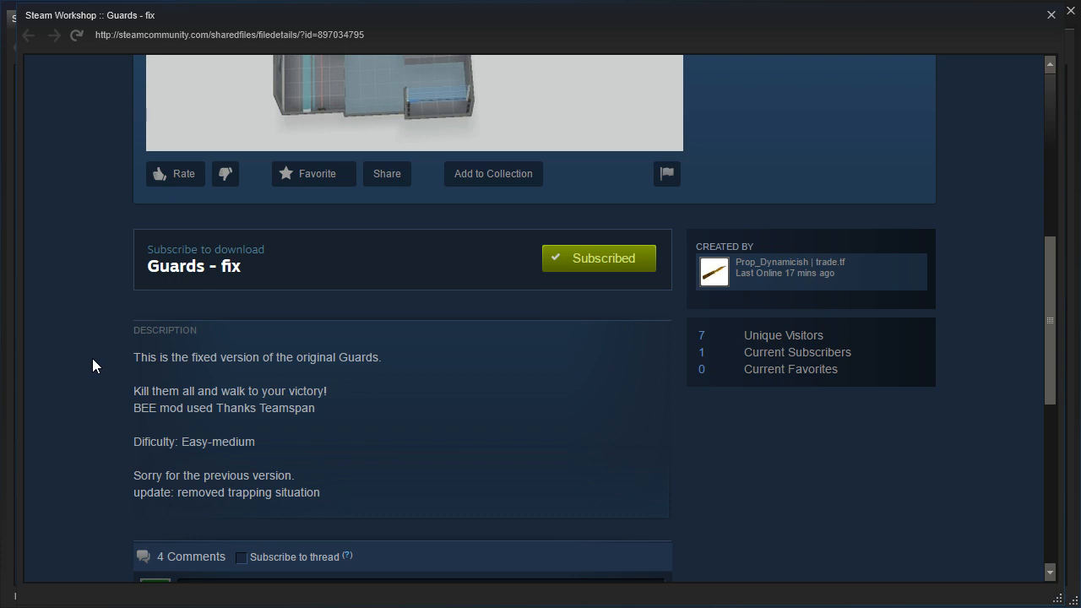
mouse_move(76, 361)
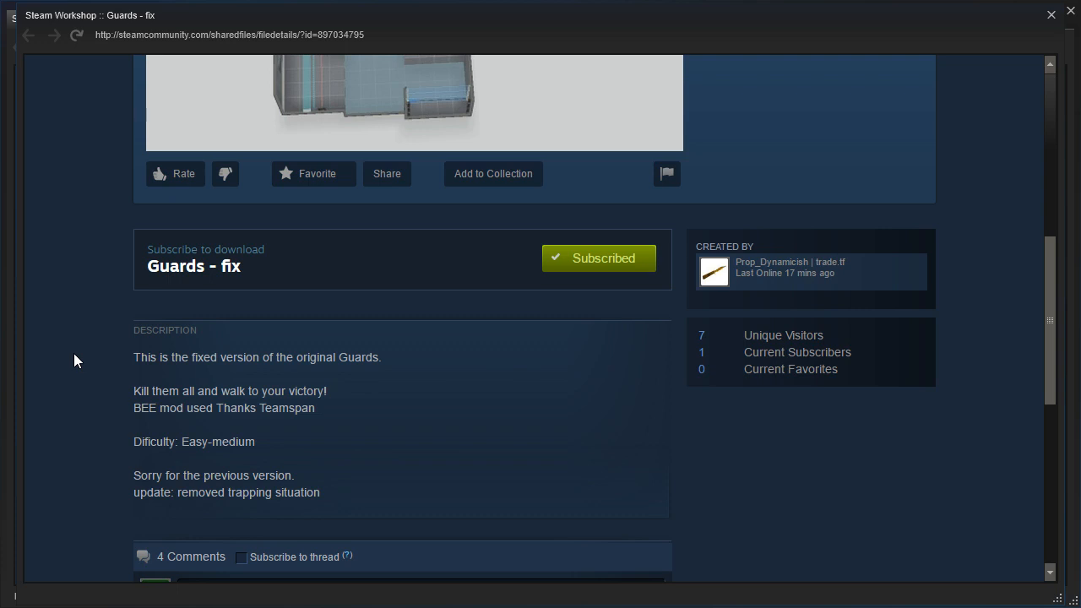
scroll("down", 3)
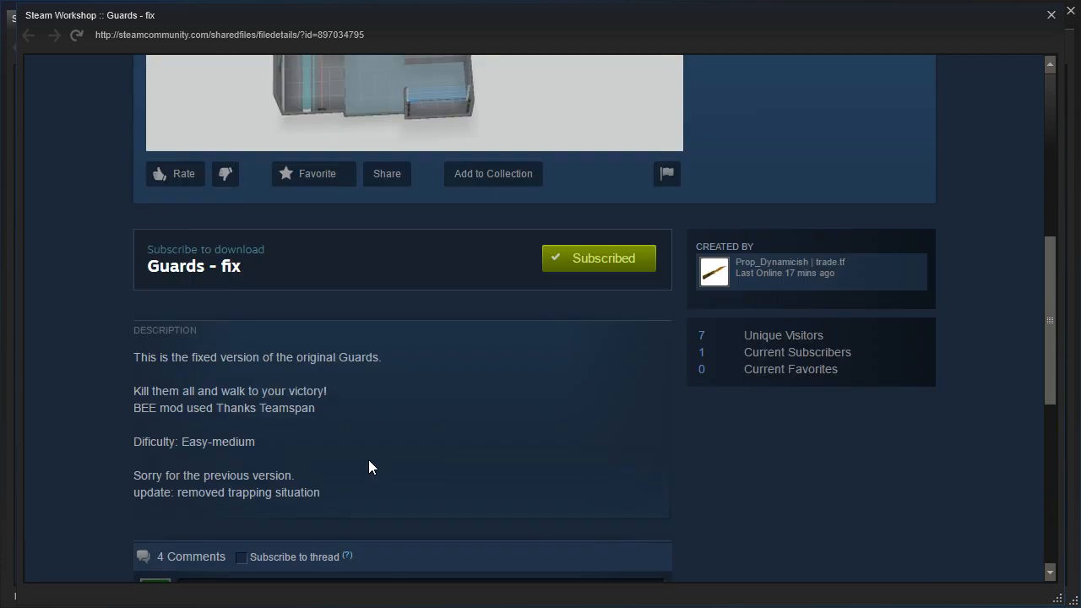
double_click(287, 407)
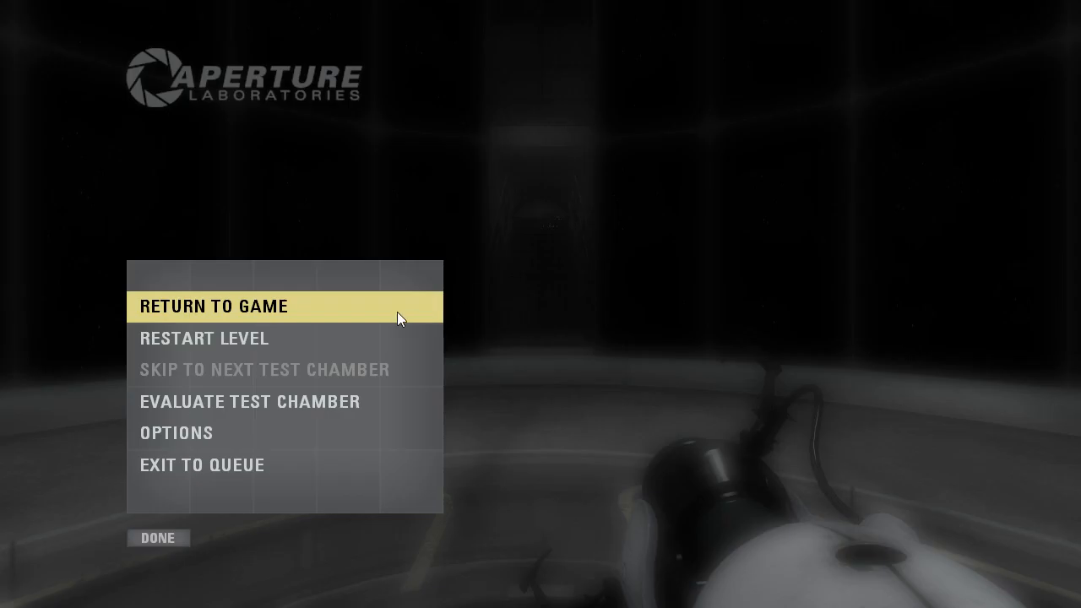
Resume the test chamber from the pause menu via RETURN TO GAME
left_click(212, 305)
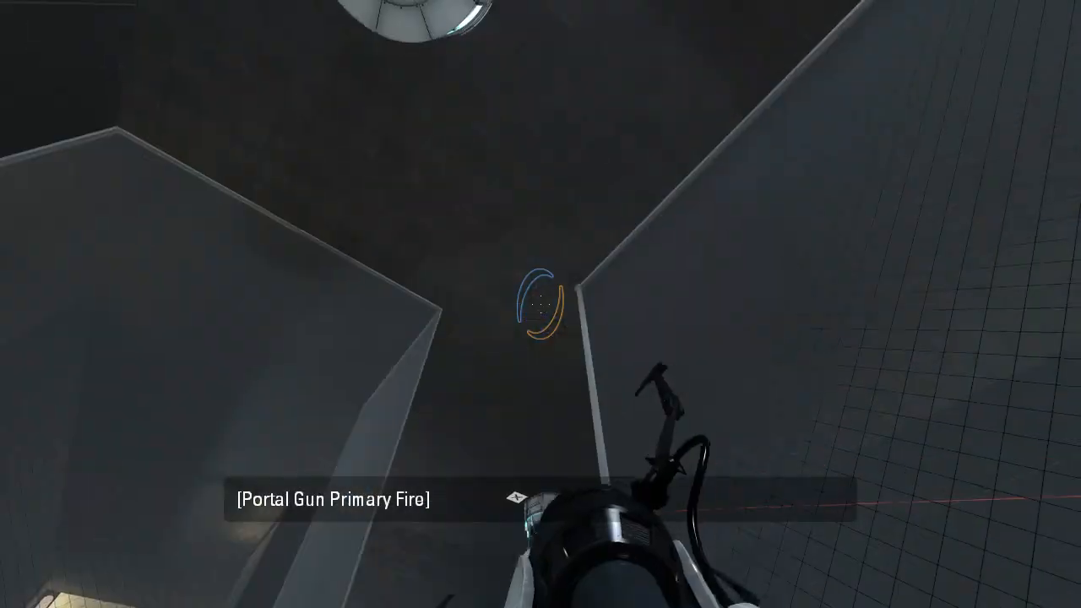
mouse_move(541, 304)
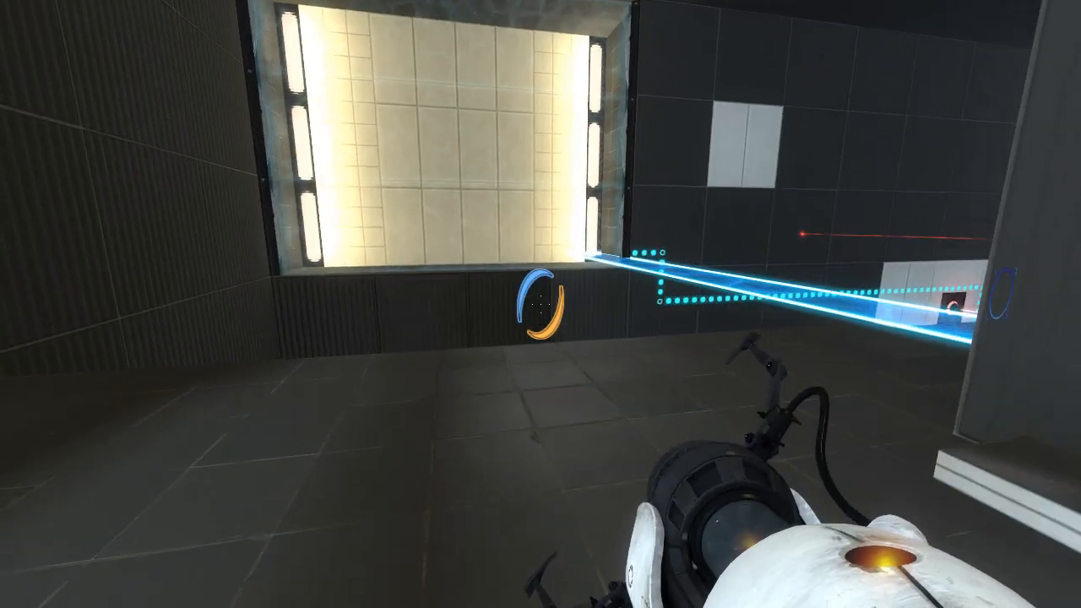
mouse_move(540, 304)
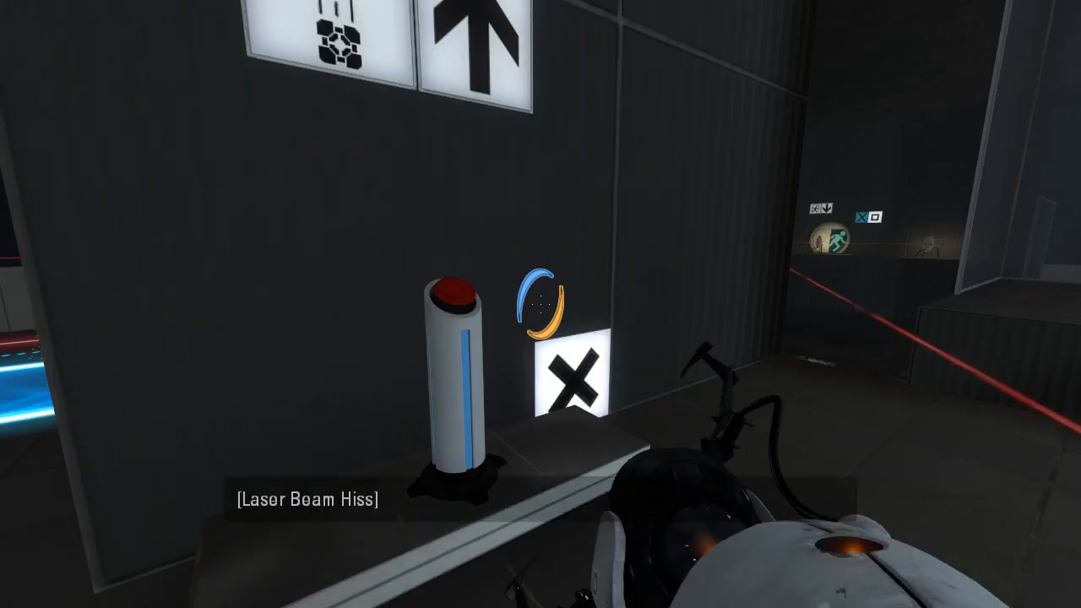
mouse_move(540, 304)
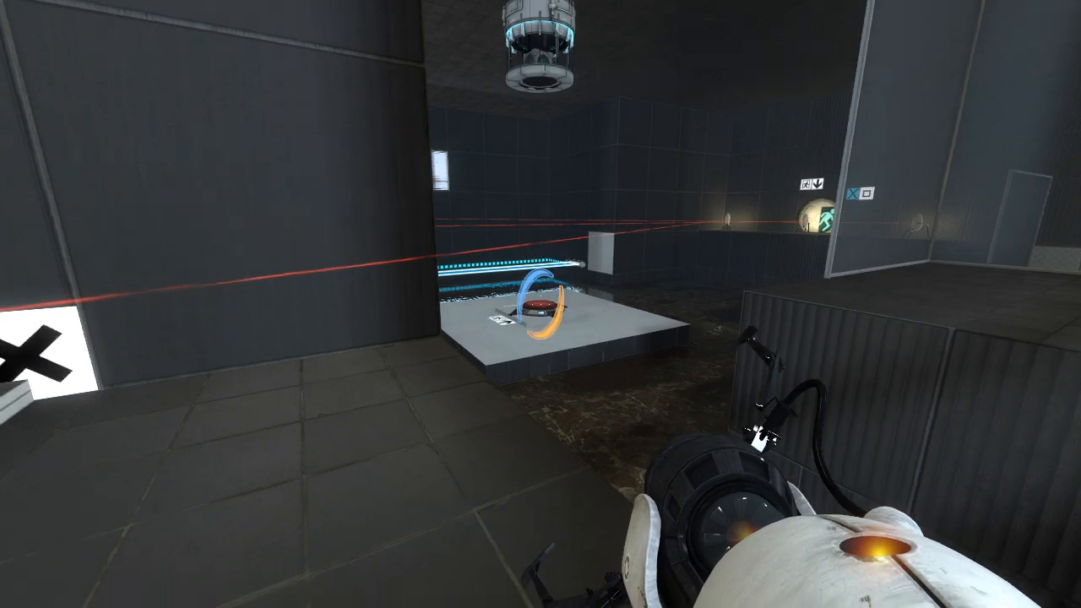
Fire a portal to reach the reflection cube lying beside the red laser
left_click(541, 304)
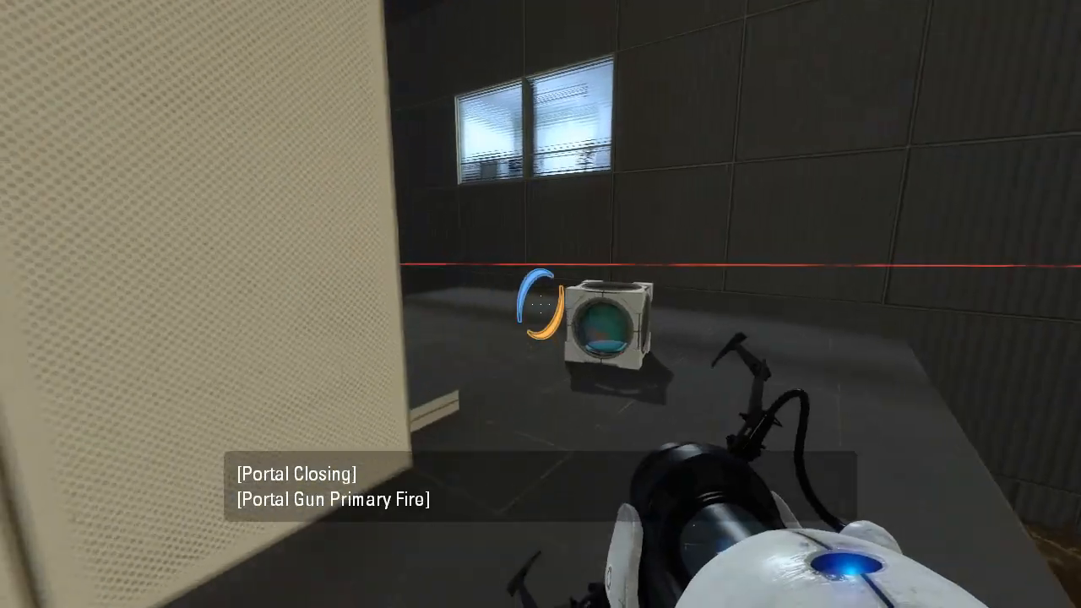
Fire portals to carry the reflection cube across, then bring up the developer console over the pause menu
left_click(540, 304)
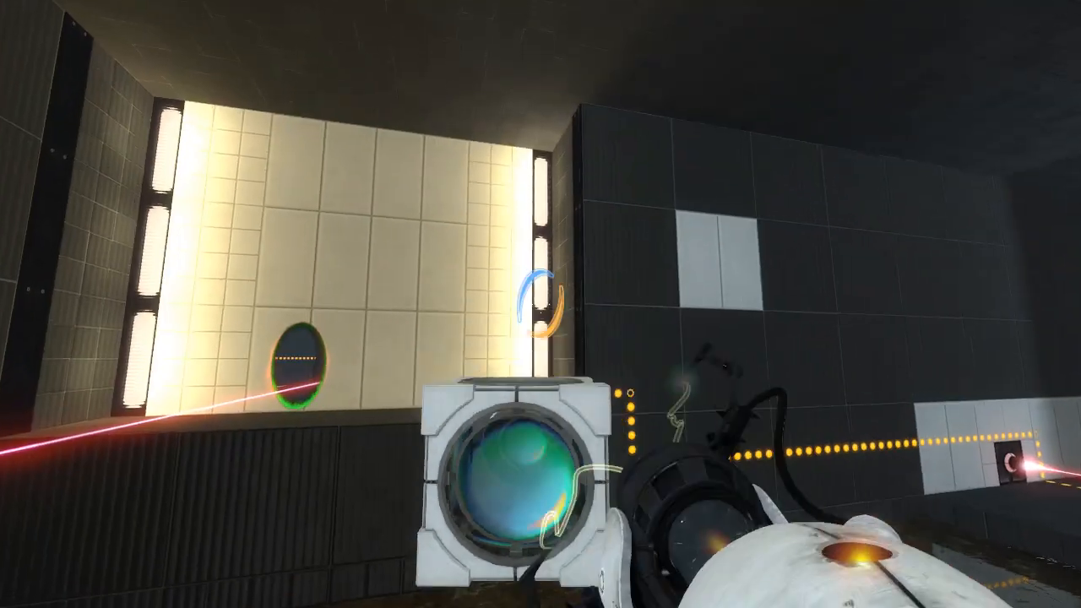
left_click(541, 304)
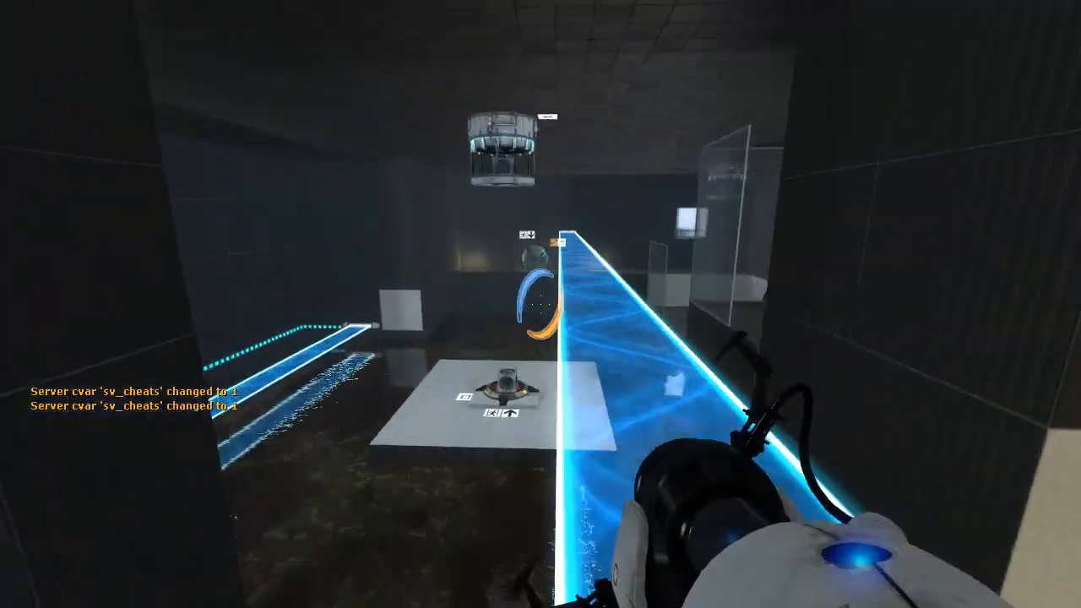
key("Escape")
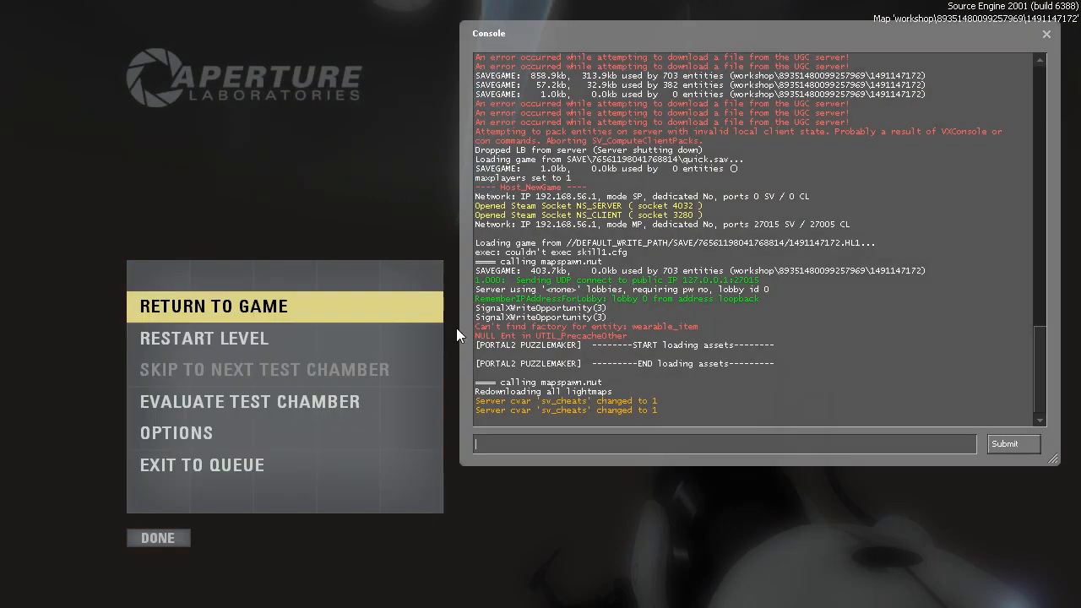